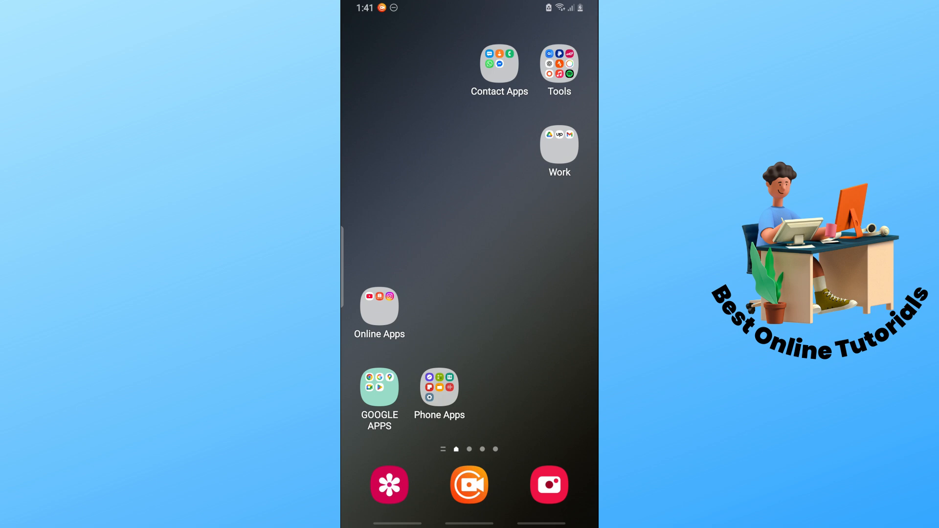
Launch Google Play Store from the GOOGLE APPS folder, landing on its Books page
left_click(380, 383)
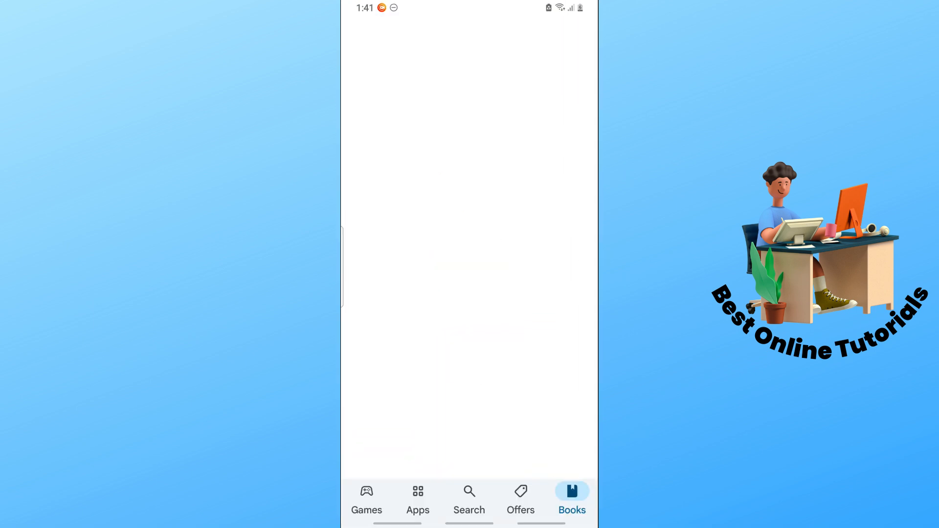
left_click(570, 499)
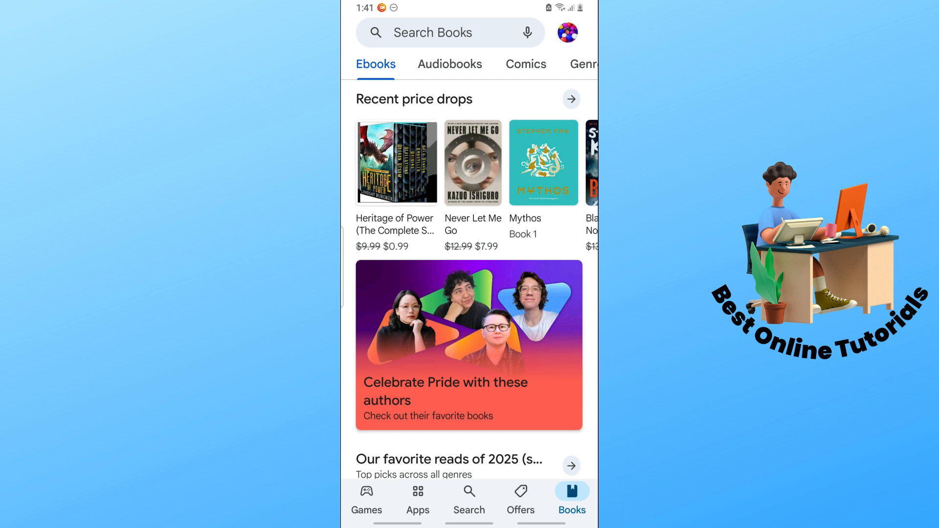
Search the store using the recent query 'clapper' to reach the Clapper: Video, Live, Chat page
left_click(468, 496)
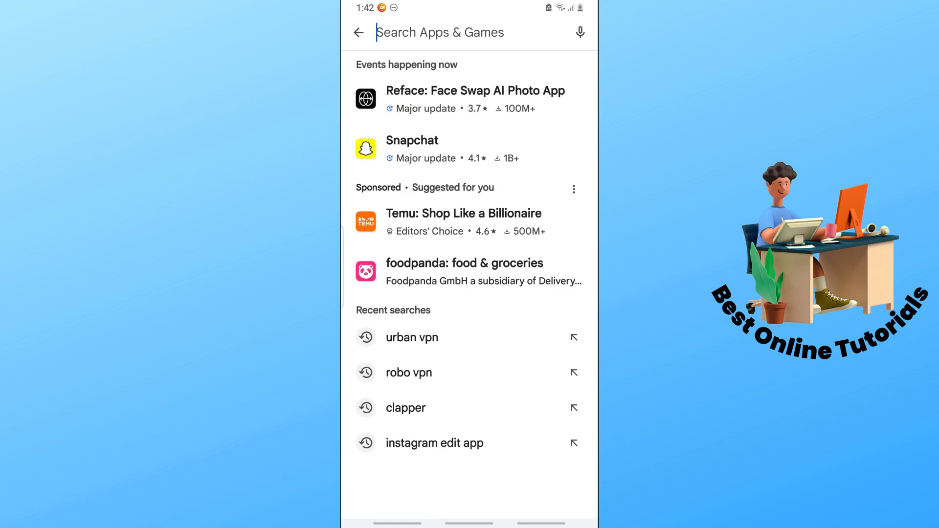
left_click(404, 407)
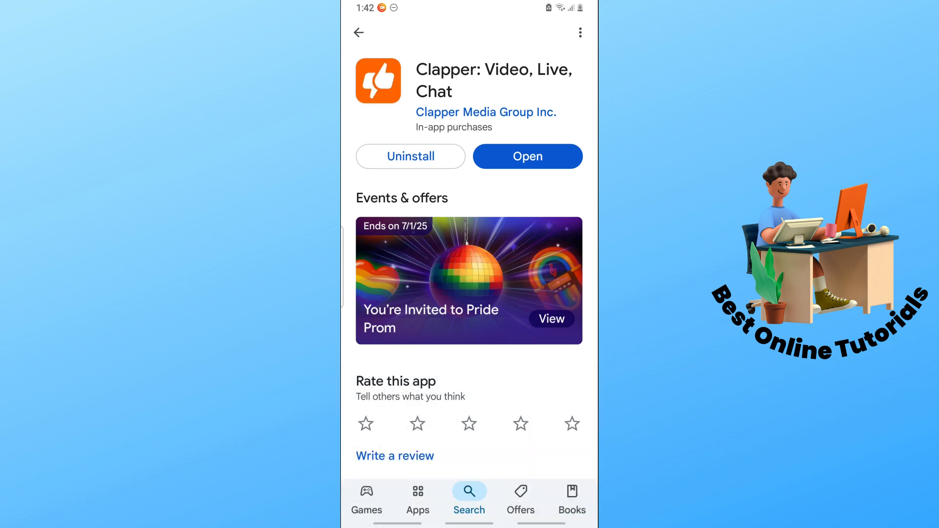
Verify auto-update is enabled in Clapper's three-dot menu, then return to the home screen
left_click(579, 32)
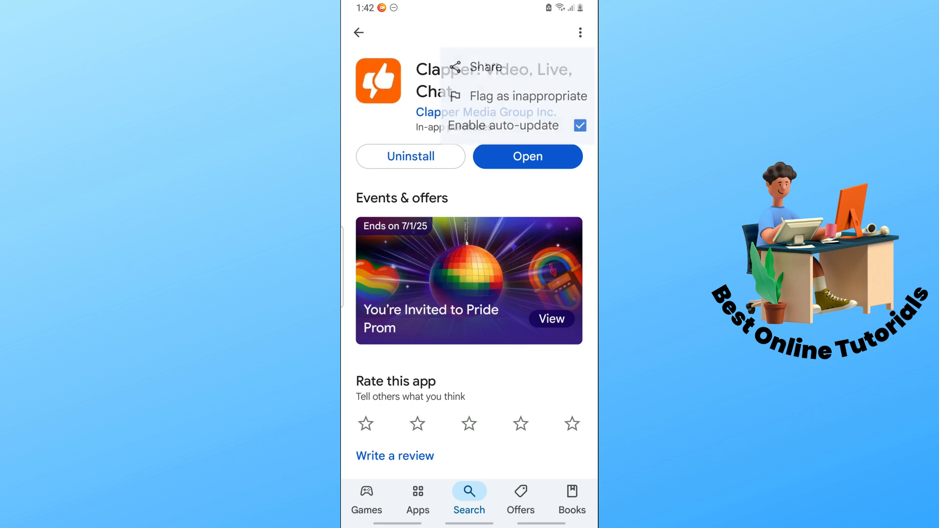
left_click(579, 32)
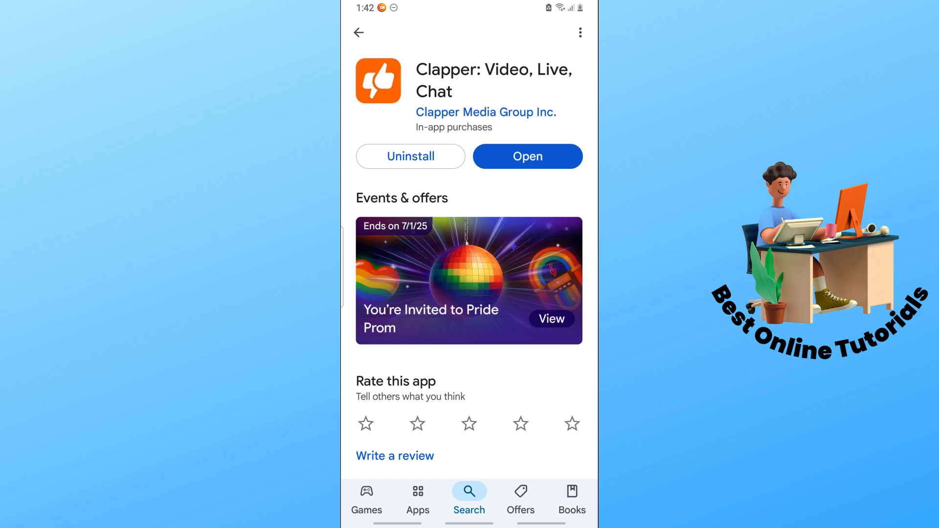
key("Home")
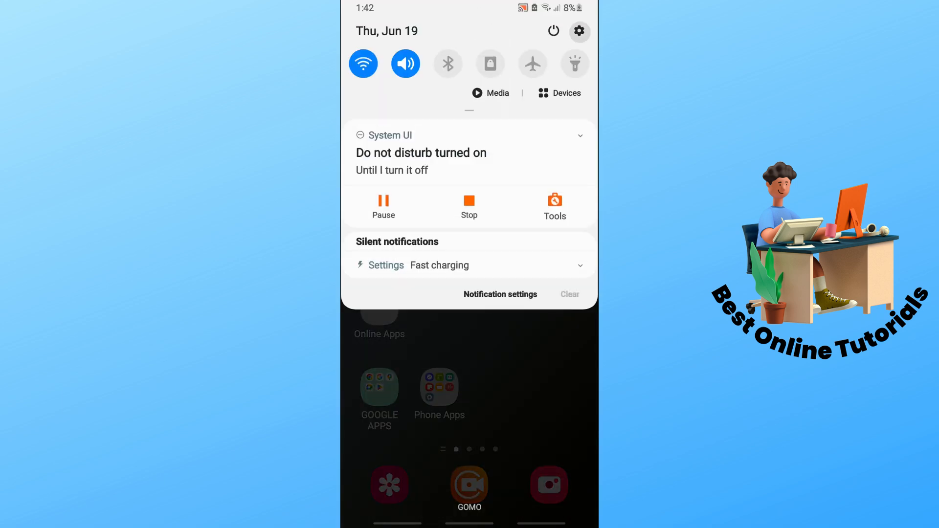
Go into device Settings and scroll down toward the Apps list to reach Clapper's storage page
left_click(578, 32)
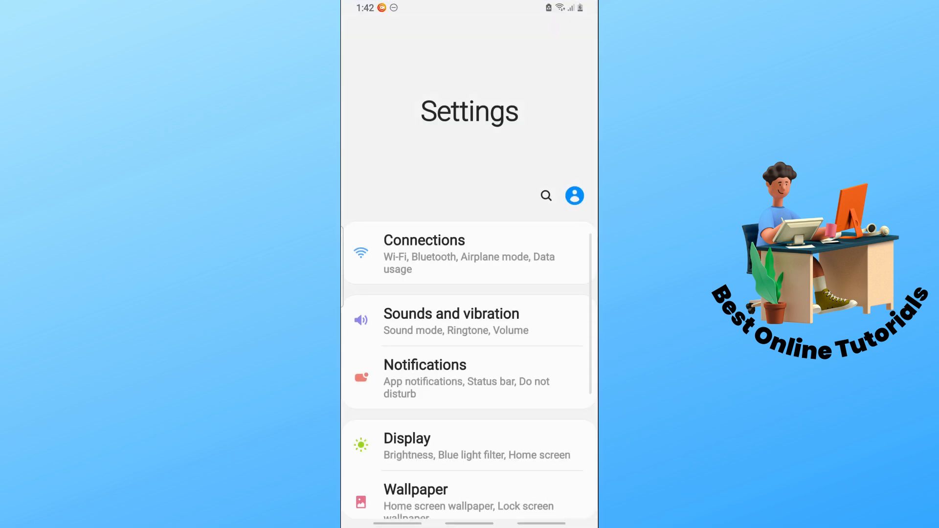
scroll("down", 3)
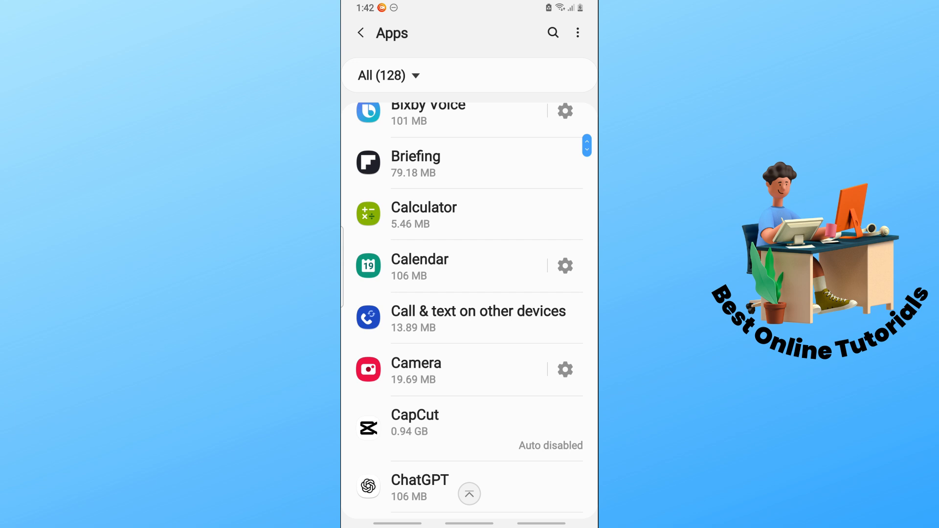
scroll("down", 3)
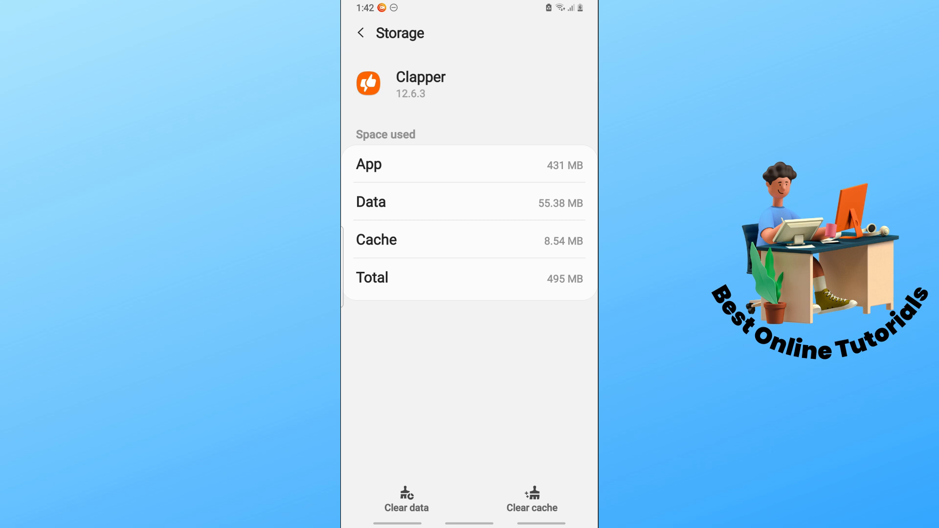
Clear Clapper's 8.54 MB cache, dropping total storage to 486 MB, and start clearing its data
left_click(531, 497)
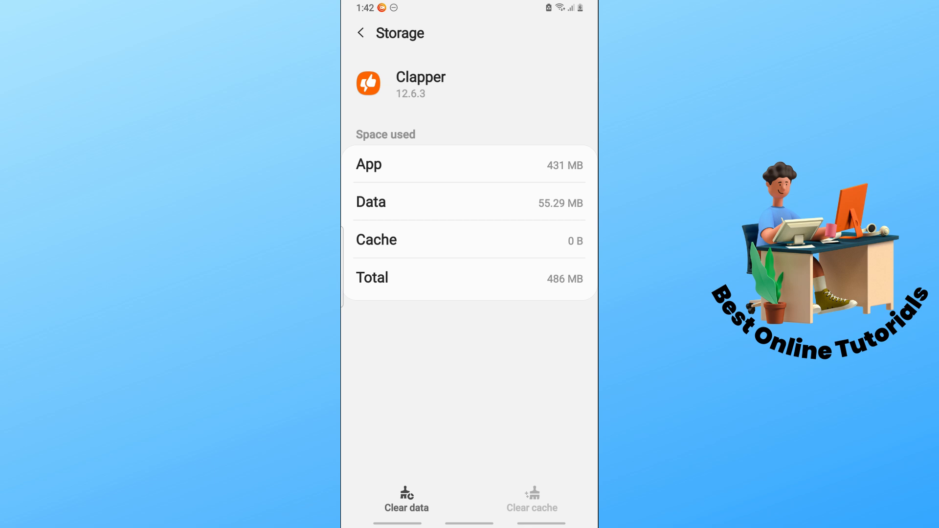
left_click(406, 500)
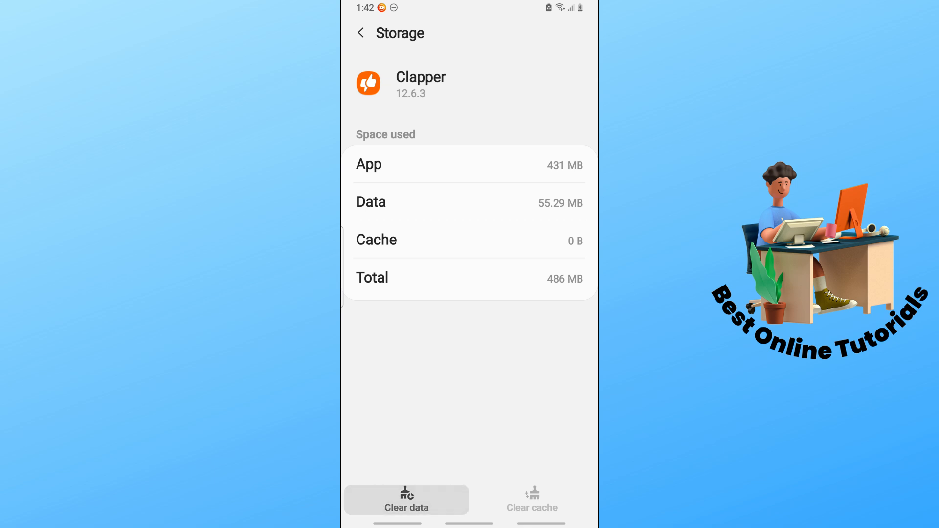
Clear Clapper's data and confirm with OK, leaving 0 B data and 431 MB total, then show recent apps
left_click(406, 508)
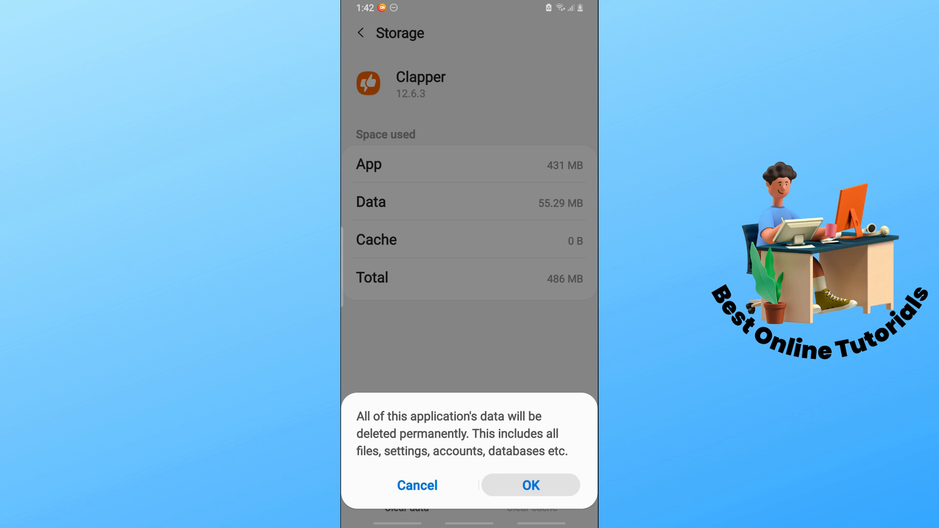
left_click(530, 485)
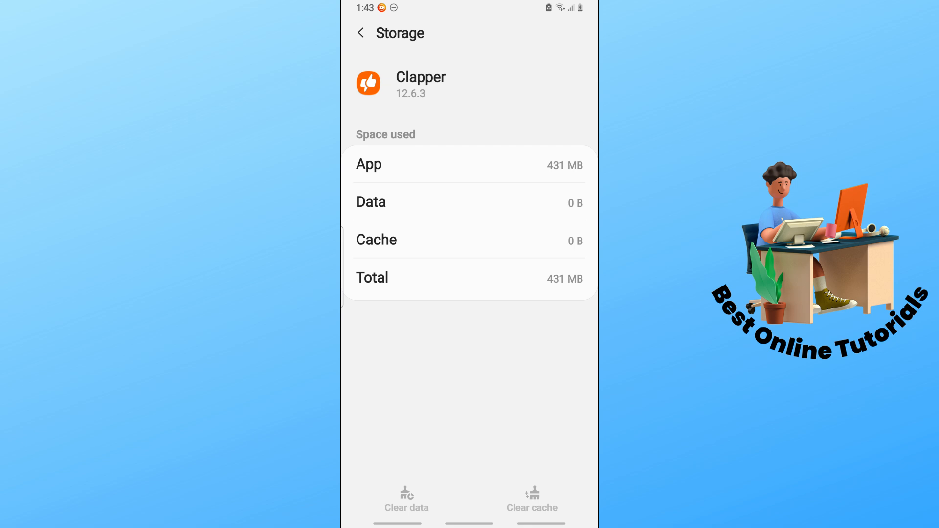
left_click(361, 32)
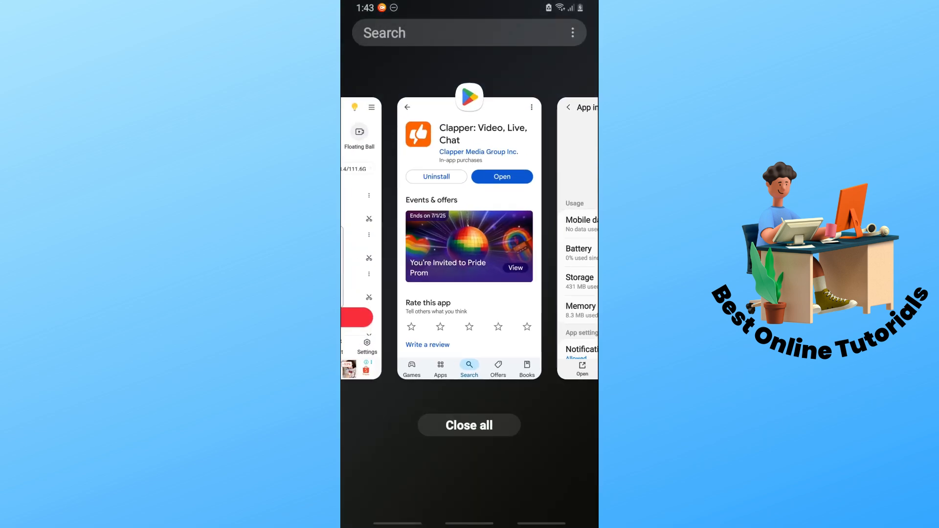
Return to Clapper's Play Store page from Recents and relaunch the app to its splash screen
left_click(469, 240)
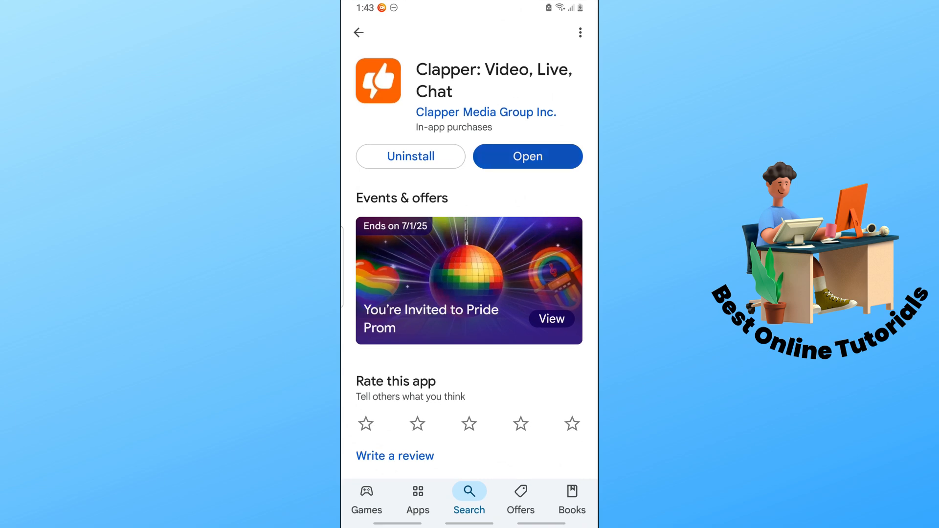
left_click(527, 156)
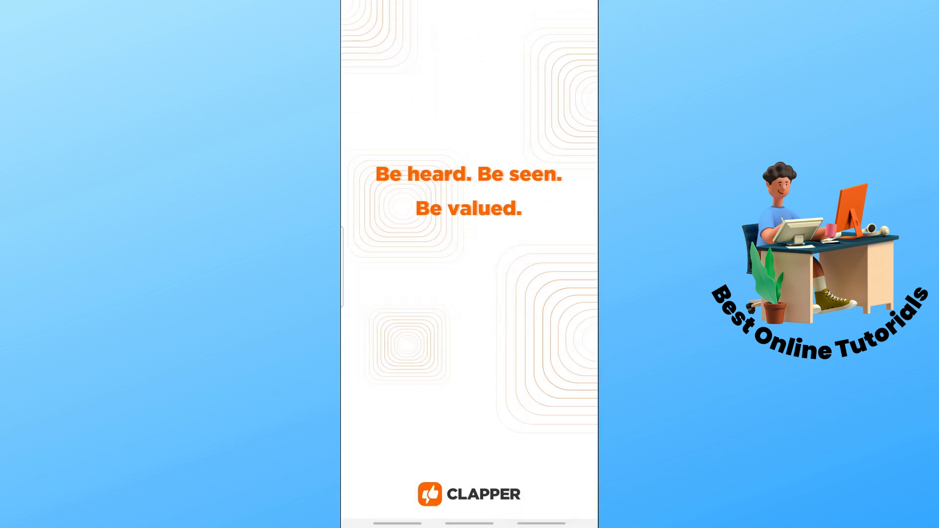